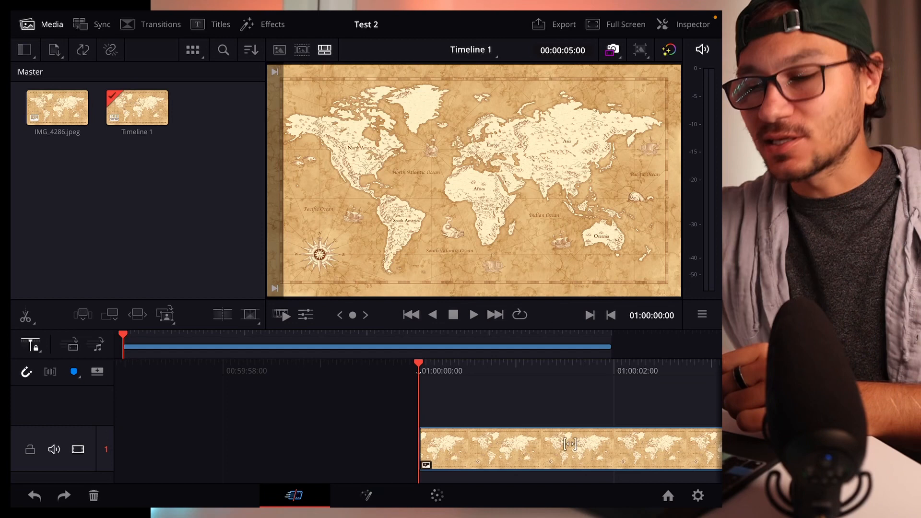
- Switch the map clip to the Fusion page for node compositing
left_click(366, 495)
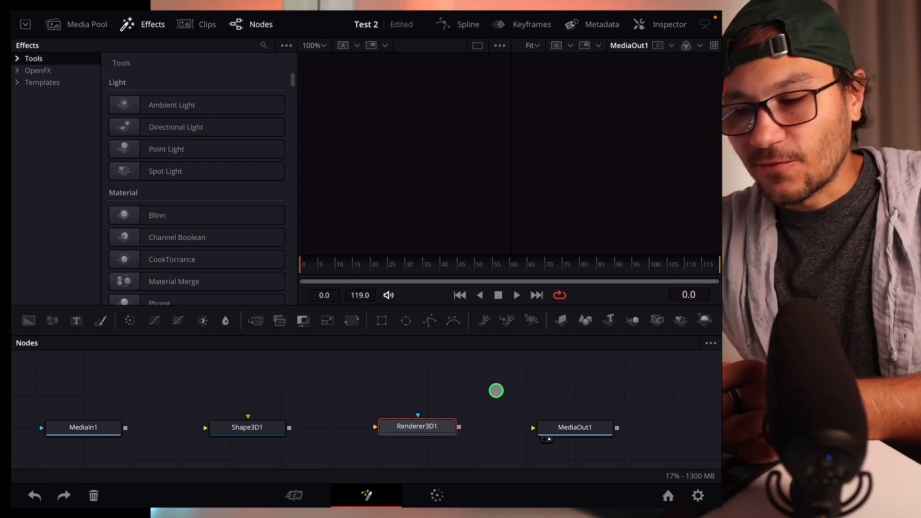
- Briefly return to the Edit timeline, then go back to the map clip's Fusion graph
left_click(293, 495)
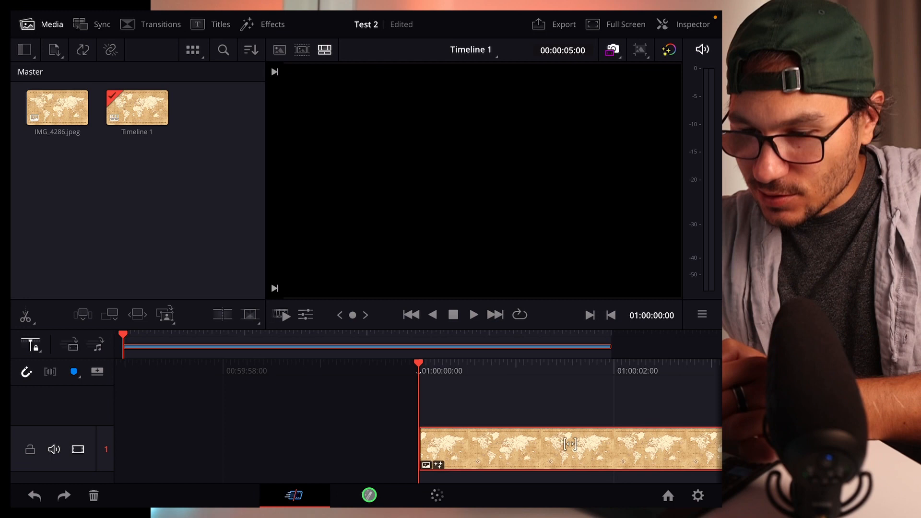
left_click(369, 495)
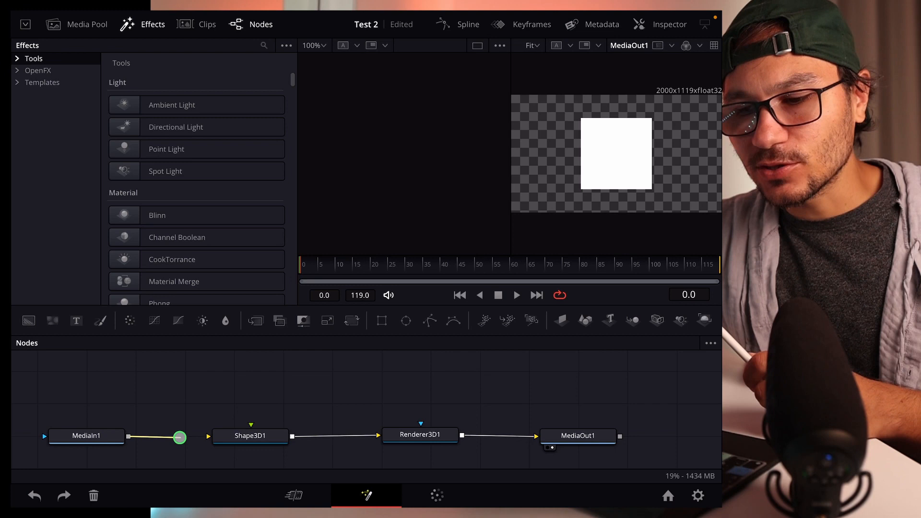
- Feed MediaIn1's map into Shape3D1's material and set its Shape to Sphere
left_click(251, 435)
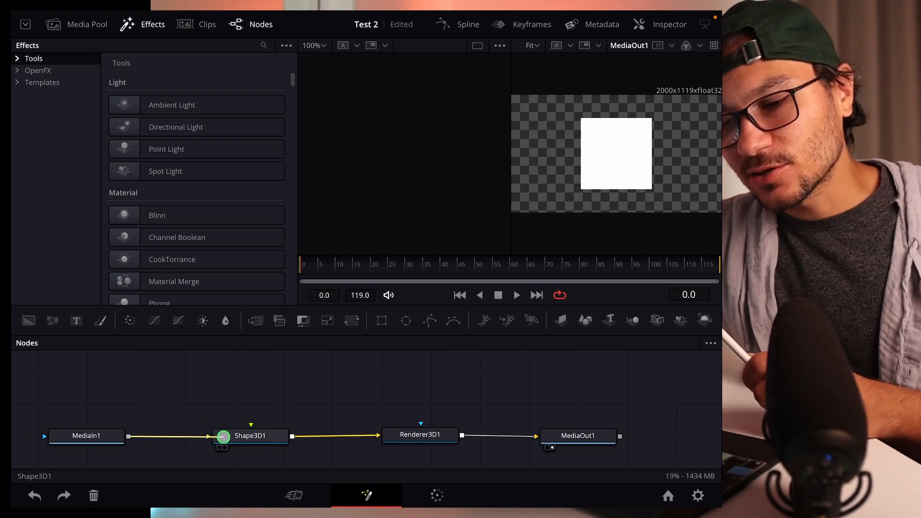
left_click(250, 436)
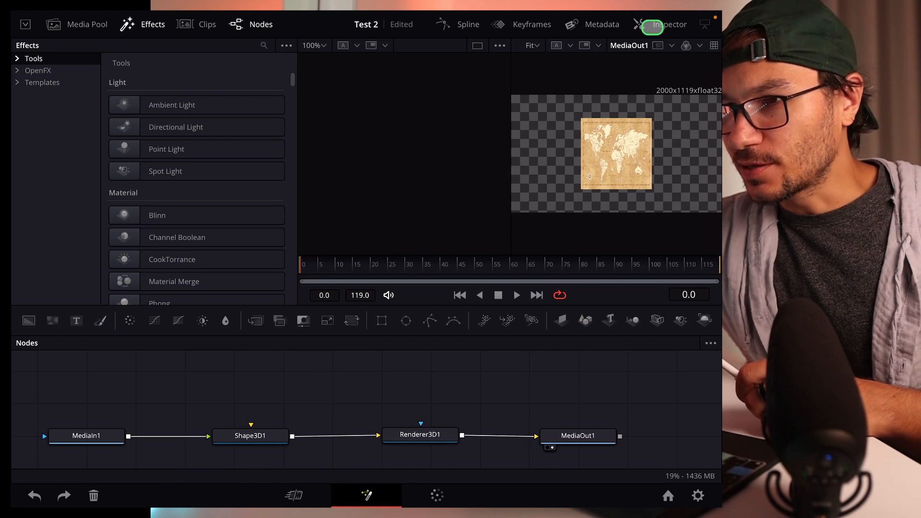
left_click(251, 435)
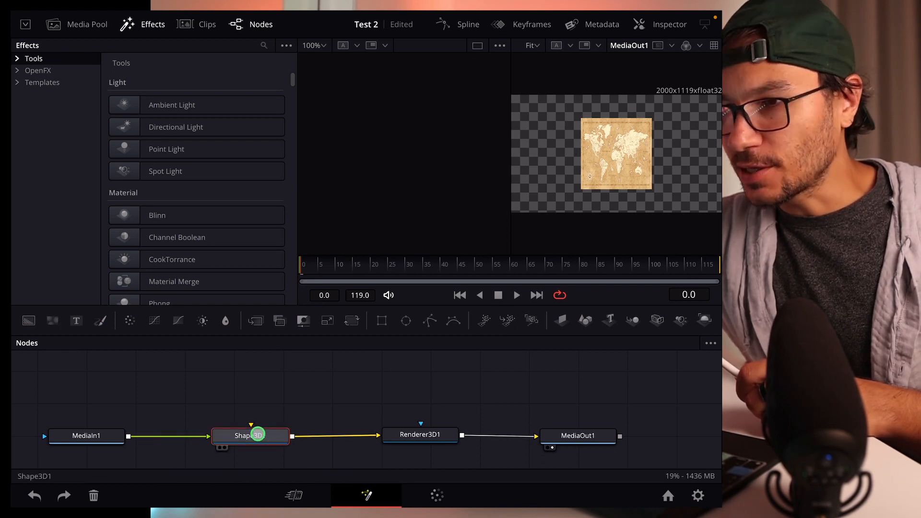
left_click(668, 24)
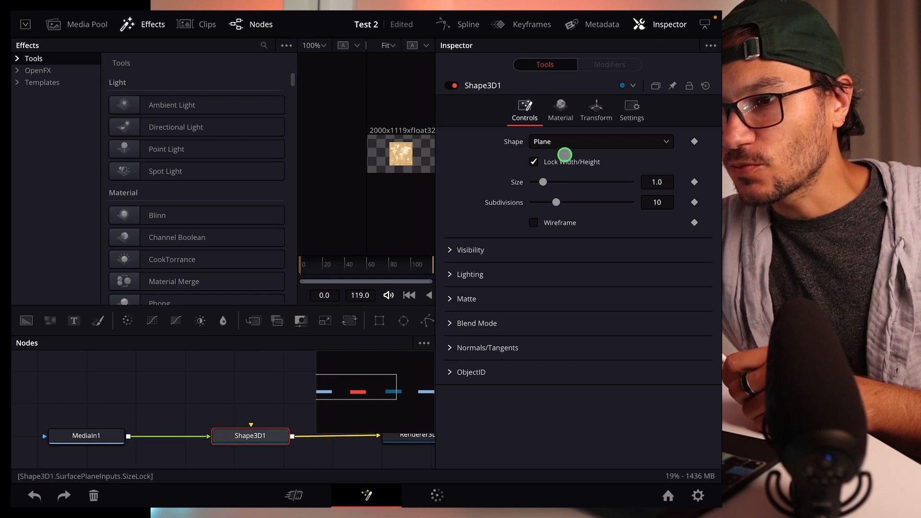
left_click(599, 141)
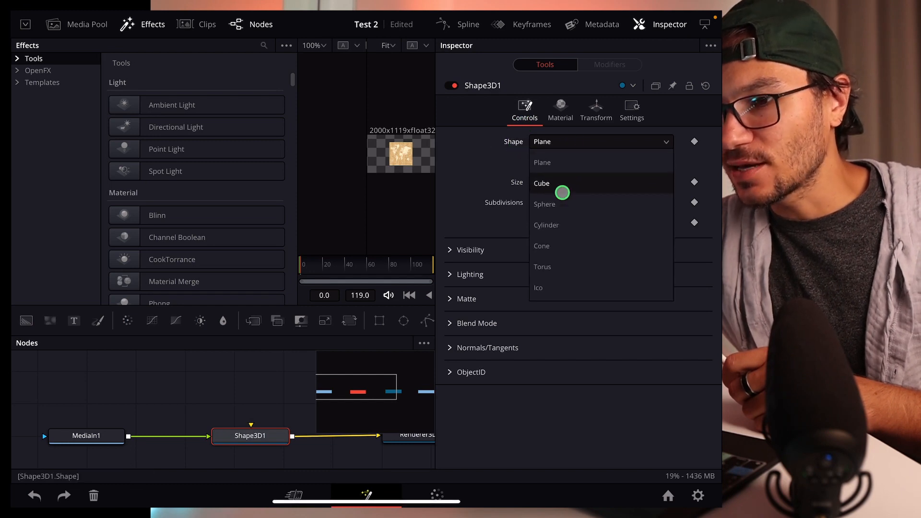
left_click(544, 204)
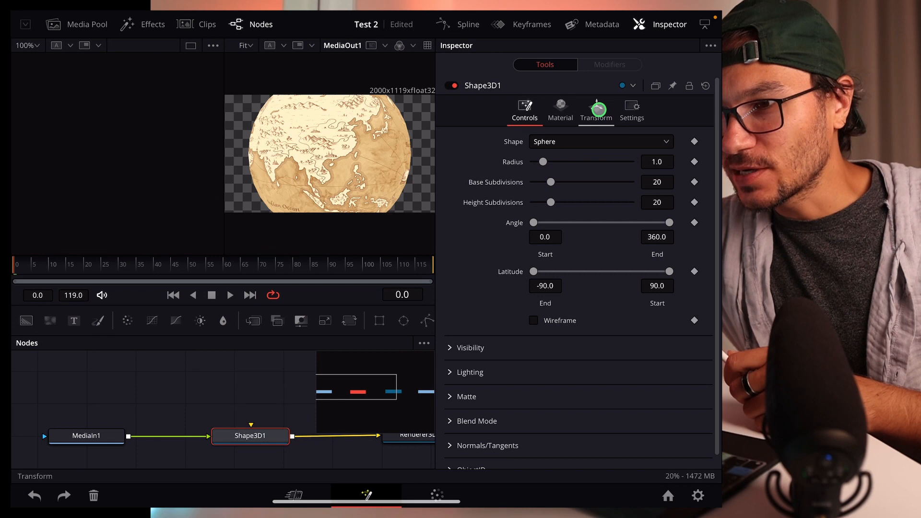
- In Shape3D1's Transform settings, move the globe to Z -1.72 and key Rotation Y
left_click(594, 109)
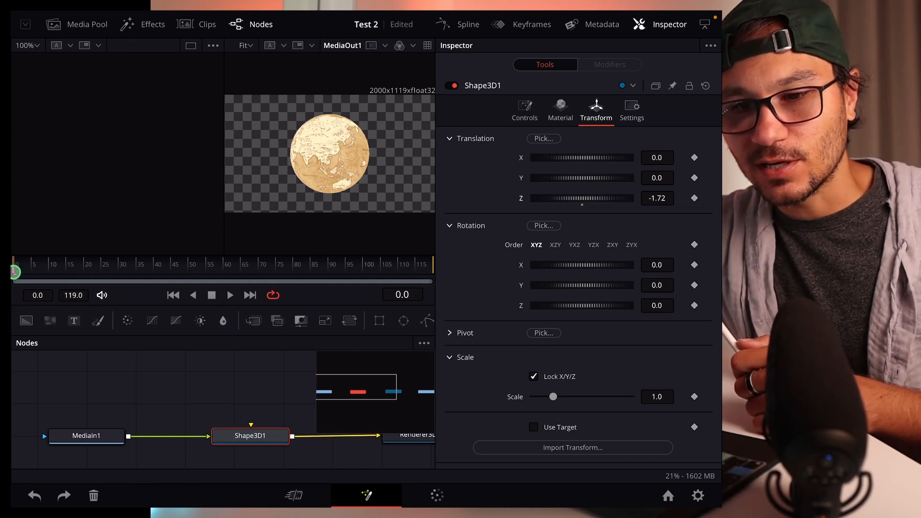
left_click(693, 286)
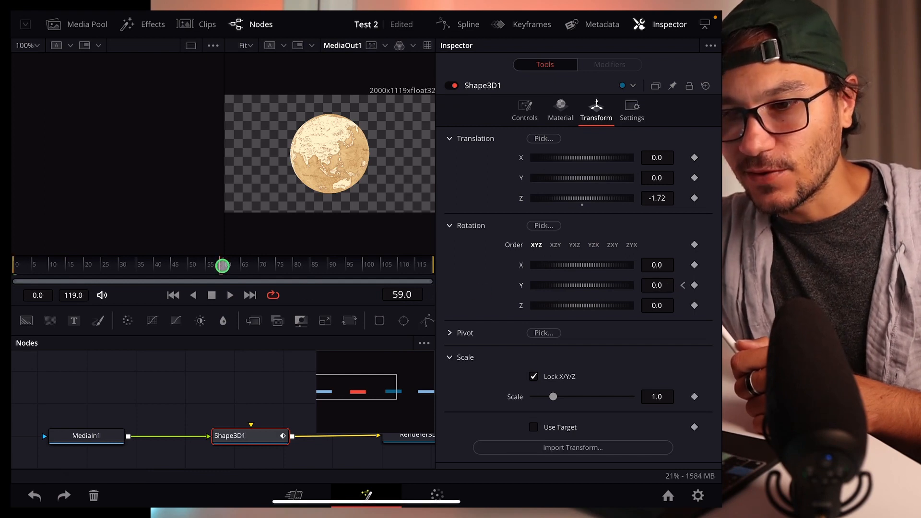
- Key Shape3D1's Rotation Y at 219.3 on frame 59
left_click(546, 286)
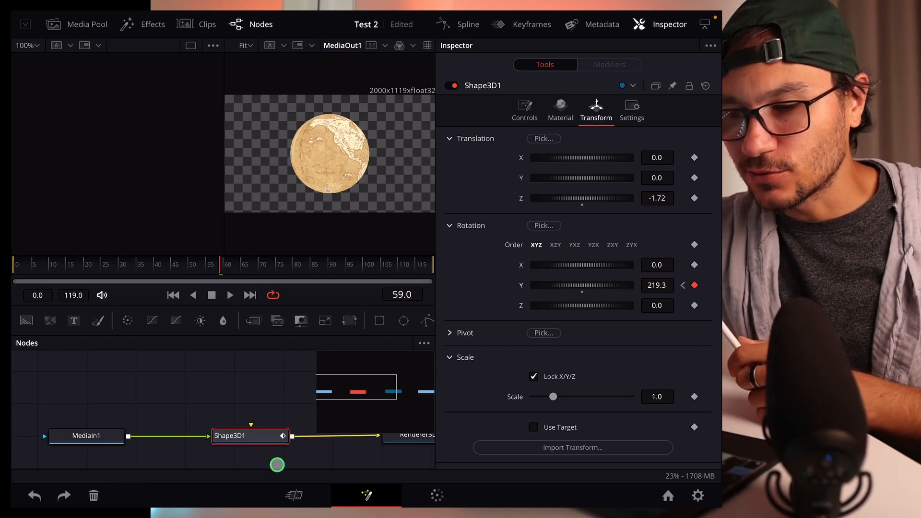
- On the Edit page, play the clip to watch the globe spin, then rewind to the start
left_click(293, 495)
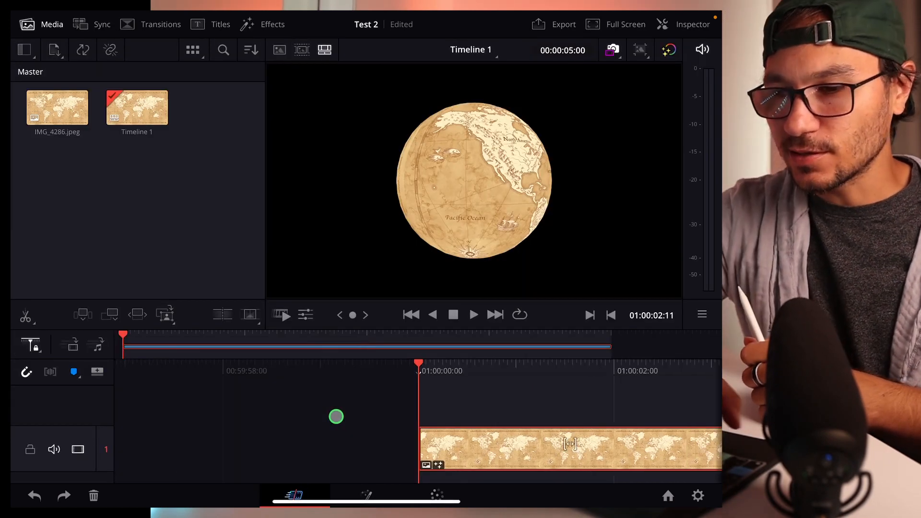
left_click(473, 315)
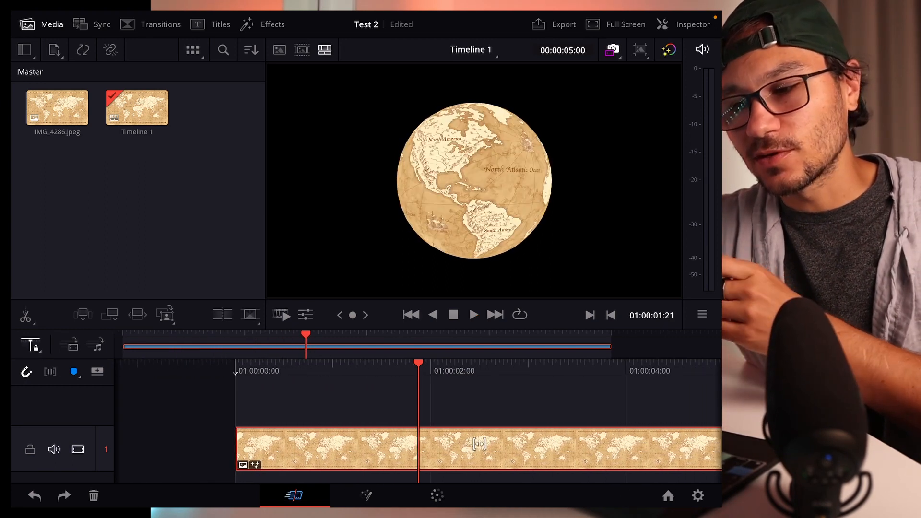
left_click(410, 315)
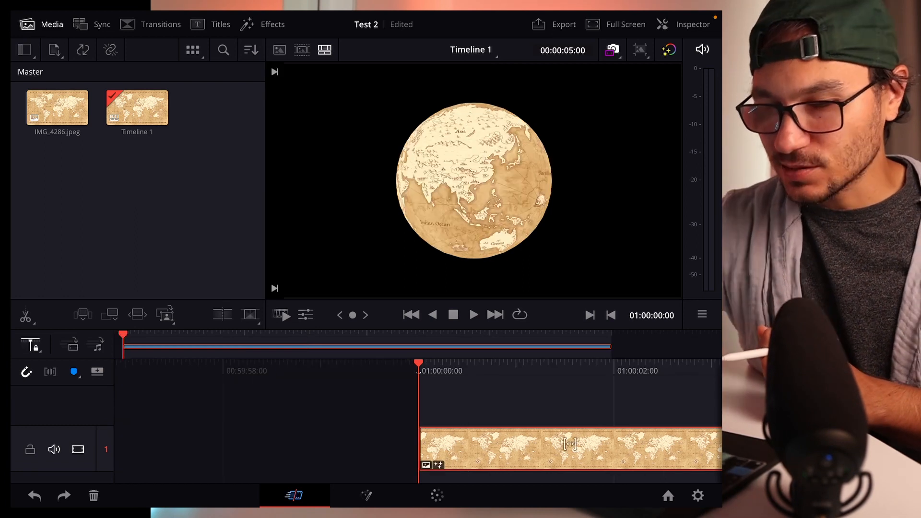